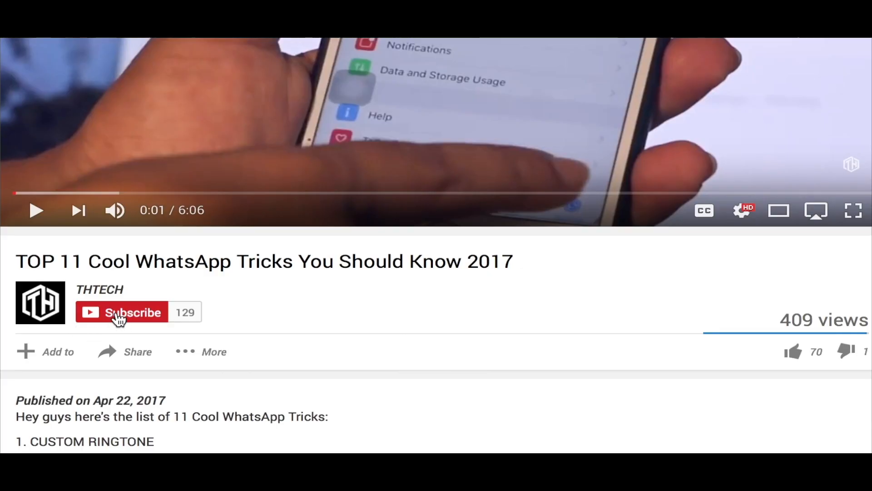
Subscribe to the WhatsApp-tricks channel with notifications on and like the video.
left_click(127, 312)
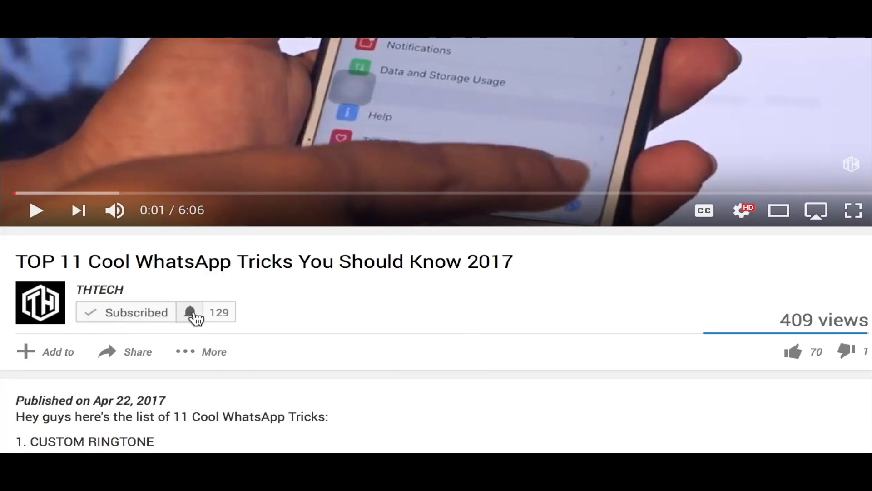
left_click(189, 311)
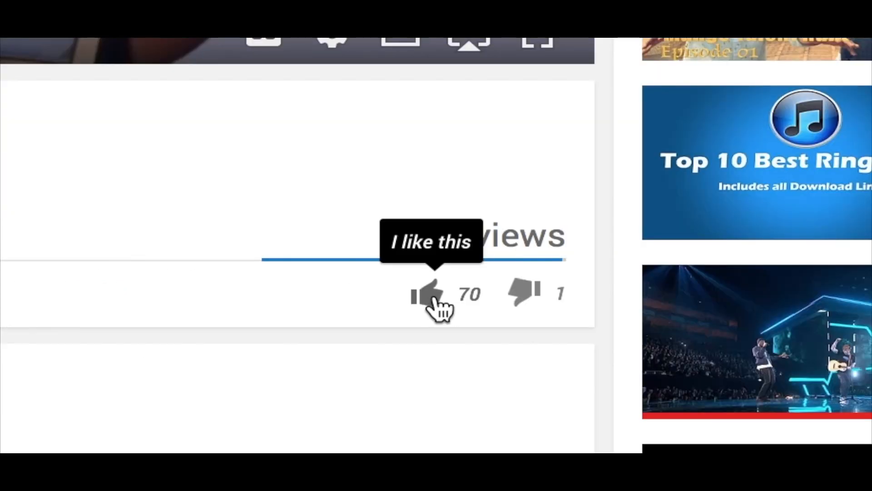
left_click(426, 293)
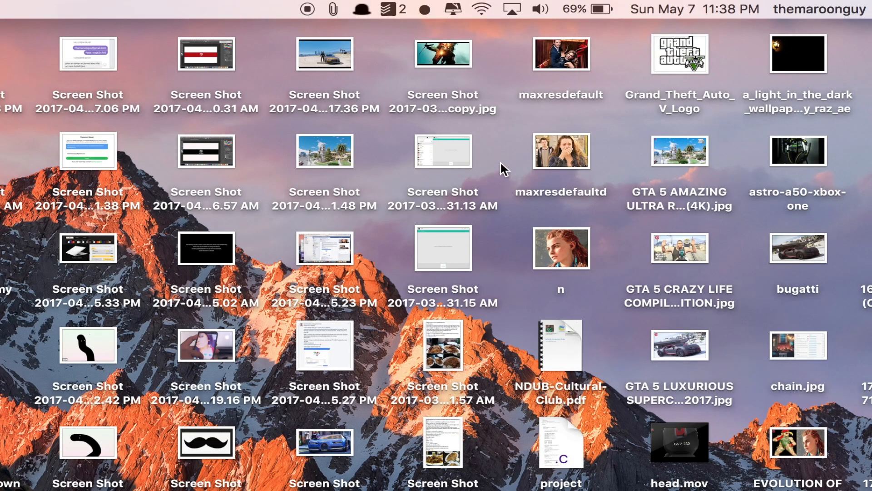
Hide every desktop icon from the HiddenMe menu-bar icon, leaving the mountain wallpaper.
left_click(422, 8)
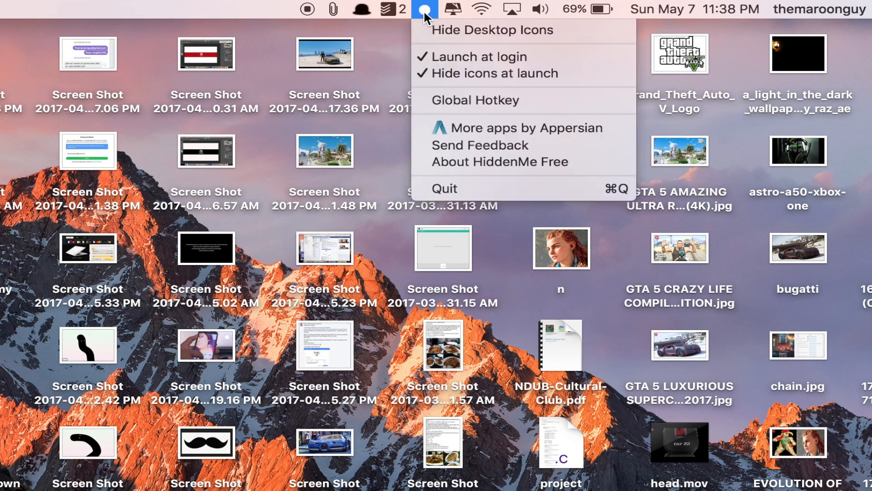
mouse_move(491, 30)
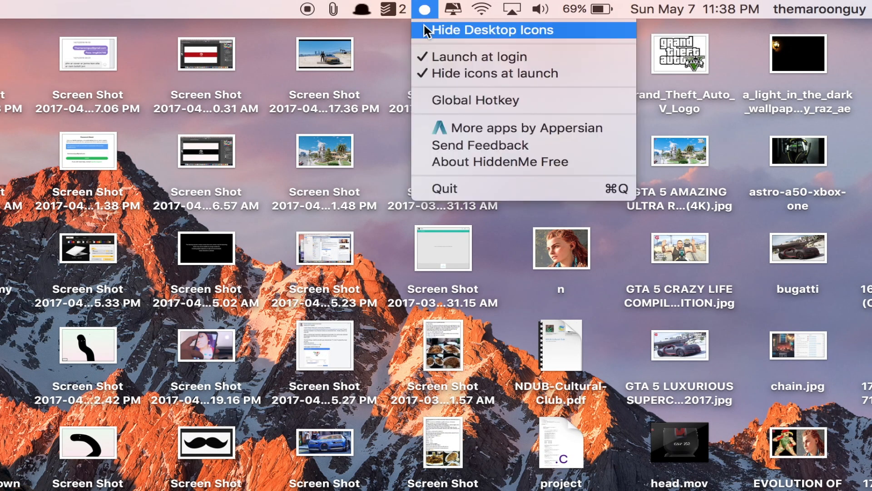
left_click(491, 29)
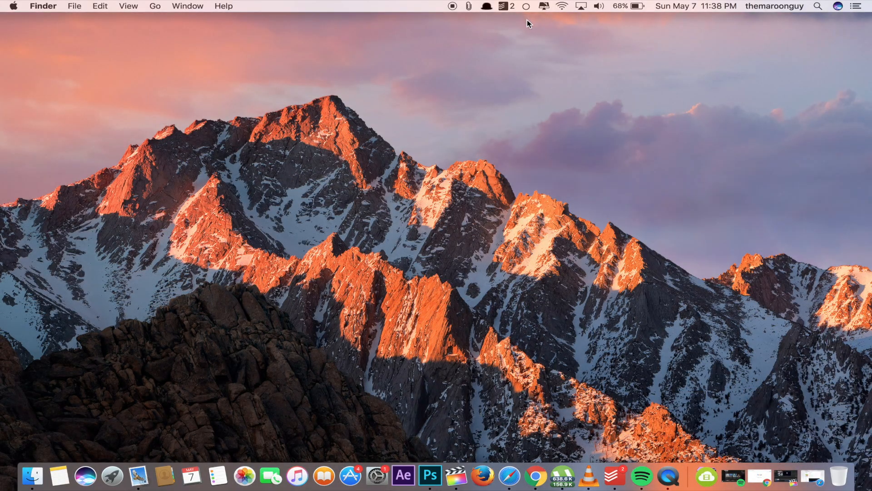
mouse_move(654, 225)
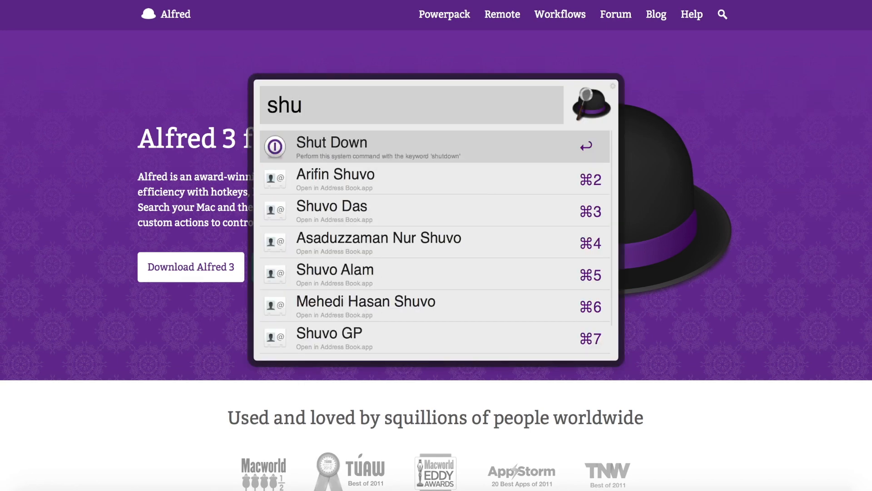
Clear Alfred's query and search 'best dslr camera on amazon' for Amazon results.
key("Backspace")
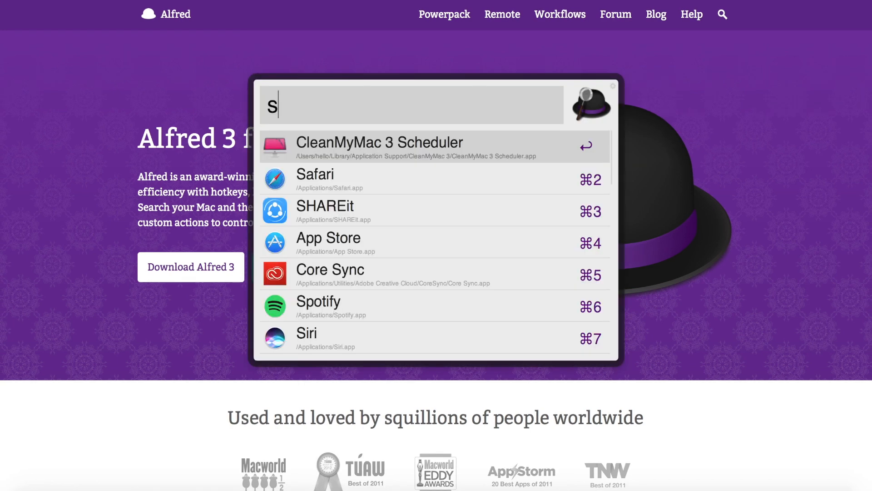
type("best dslr camera on amazon")
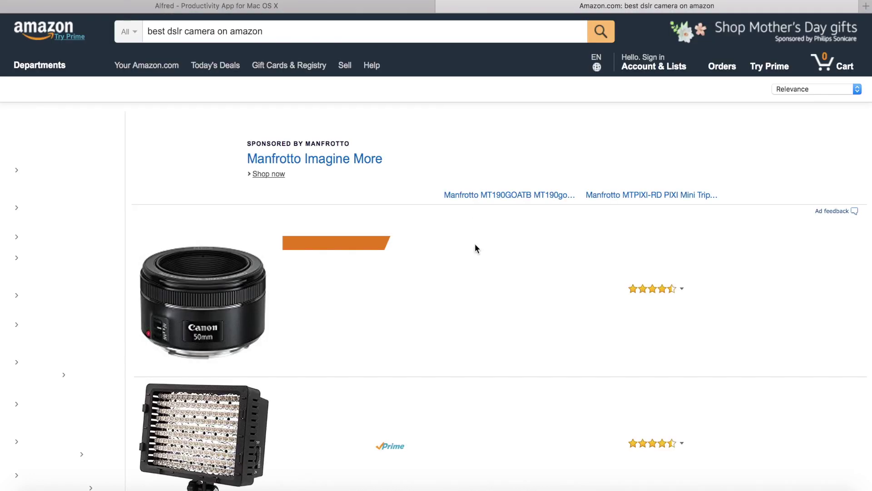
left_click(225, 6)
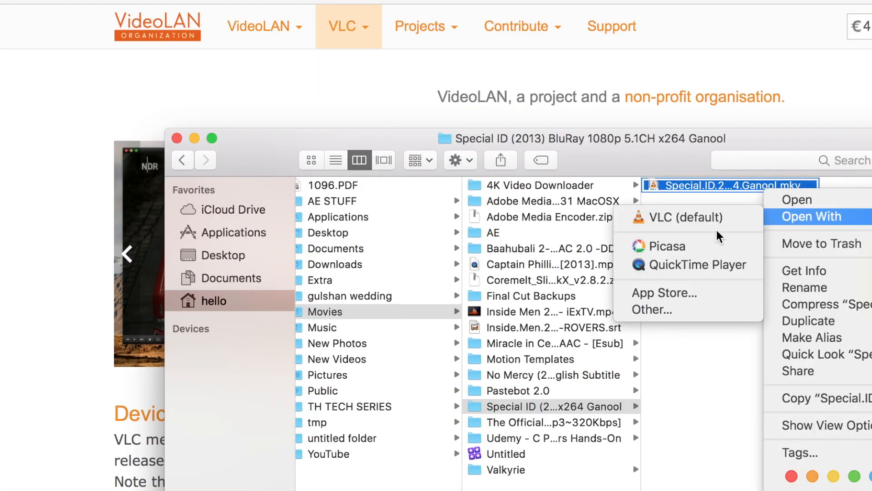
Open the Special ID MKV with QuickTime Player and dismiss its can't-open error.
left_click(697, 264)
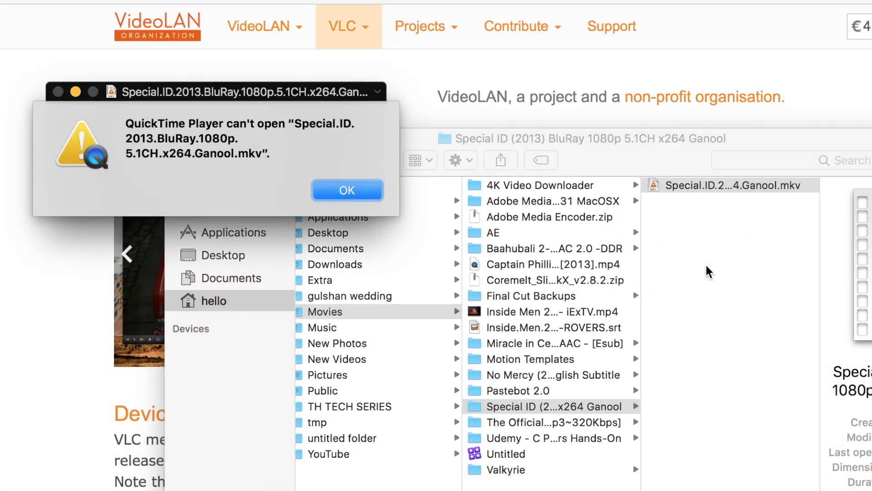
left_click(347, 191)
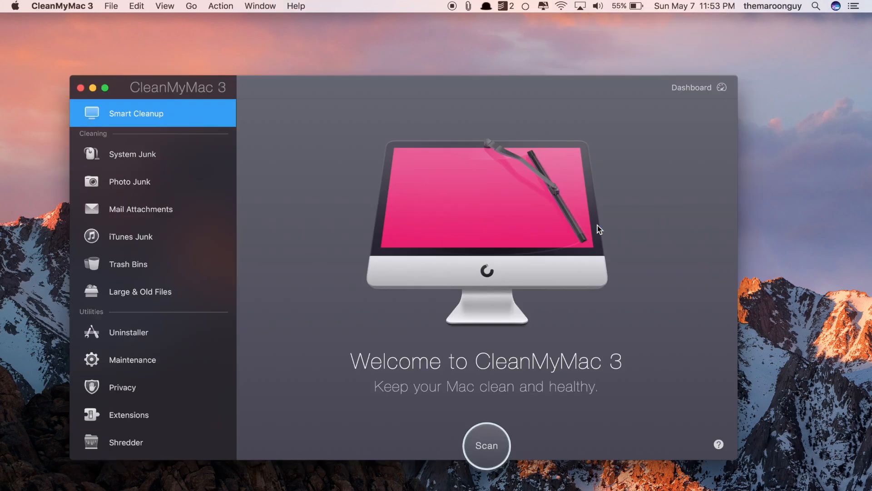
Scan the Mac for 1.18 GB of junk and review System Junk and Trash Bins.
left_click(487, 445)
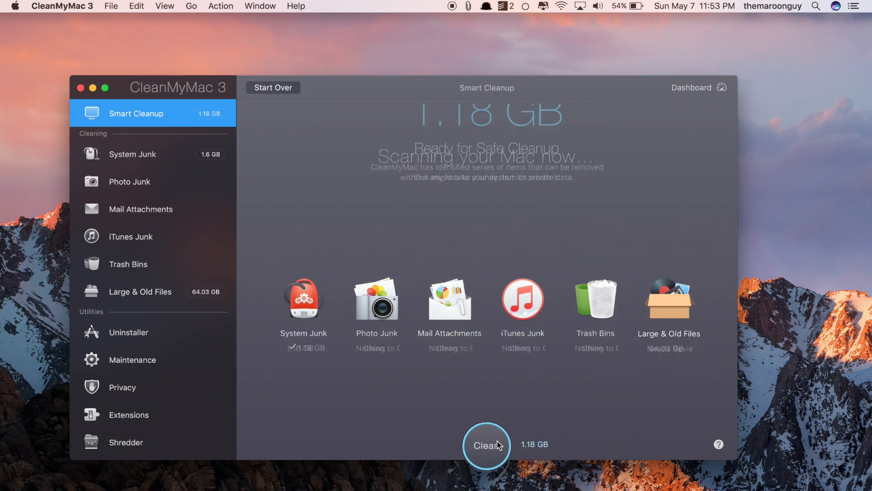
left_click(133, 154)
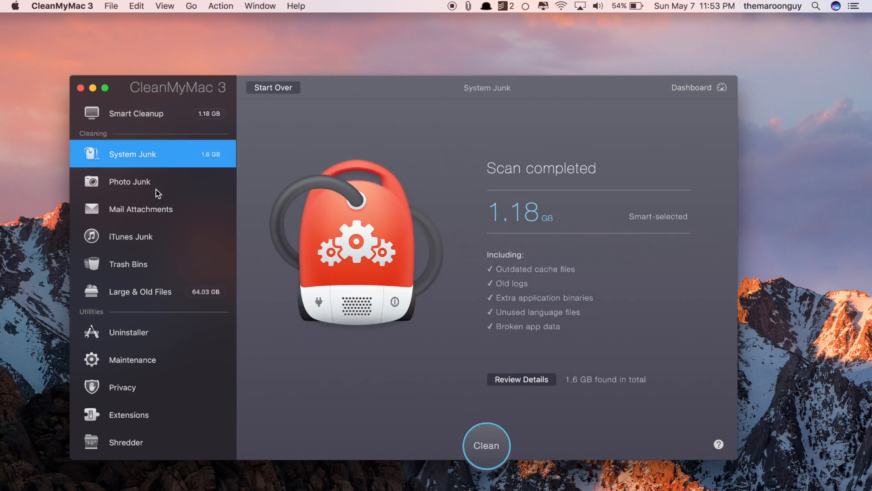
left_click(129, 264)
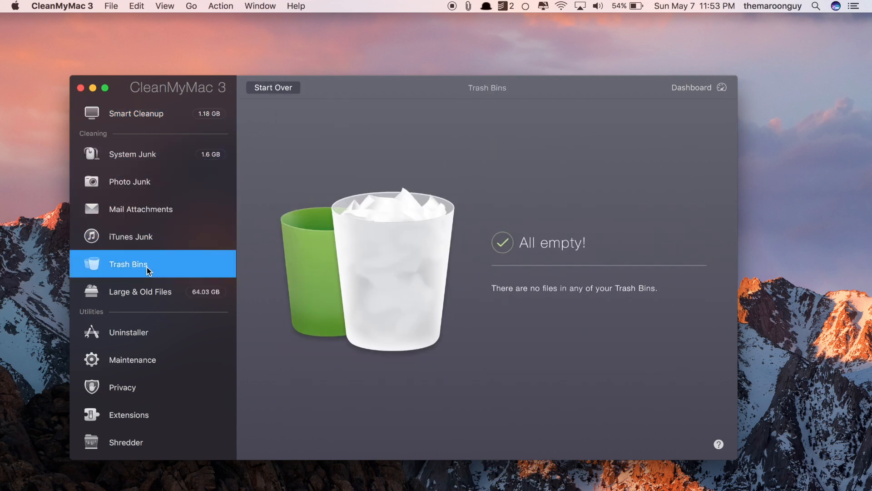
Mark 4K Video Downloader for uninstallation and review the Privacy browser-data pane.
left_click(129, 332)
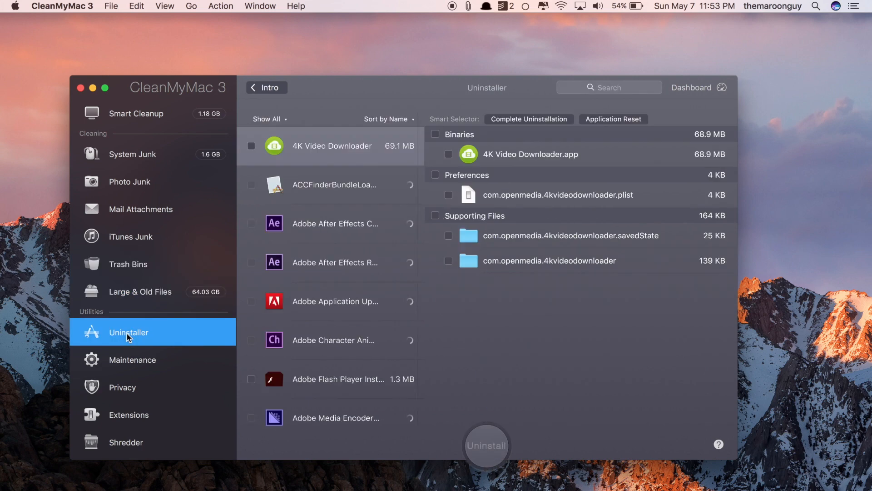
left_click(250, 133)
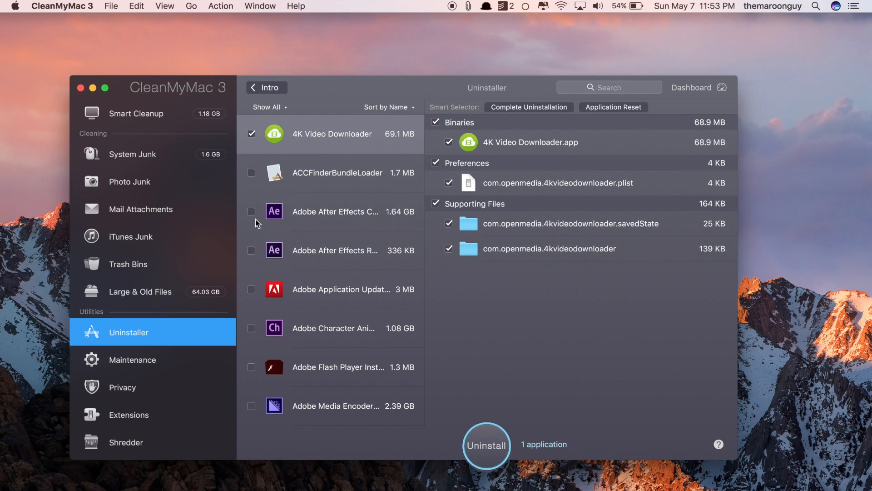
left_click(121, 387)
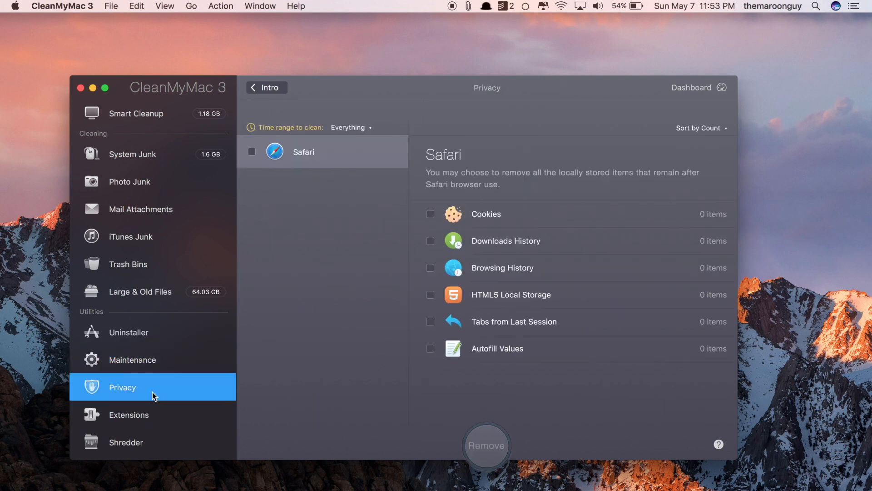
left_click(129, 414)
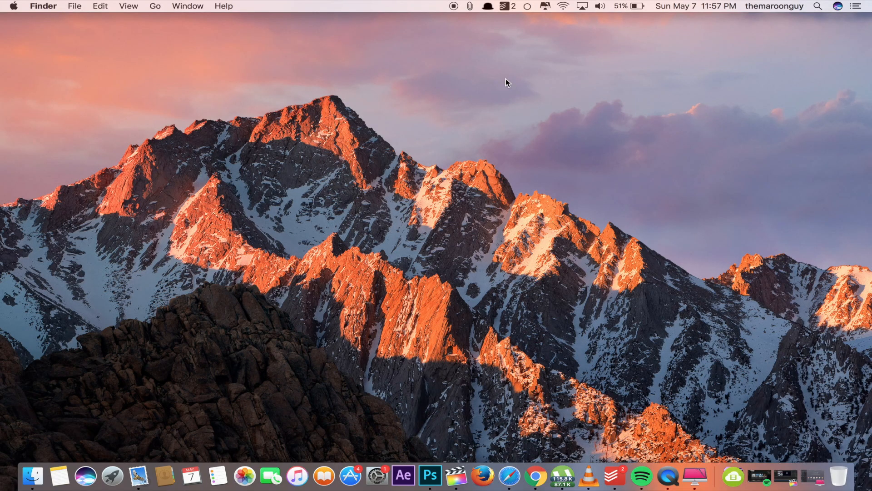
left_click(447, 7)
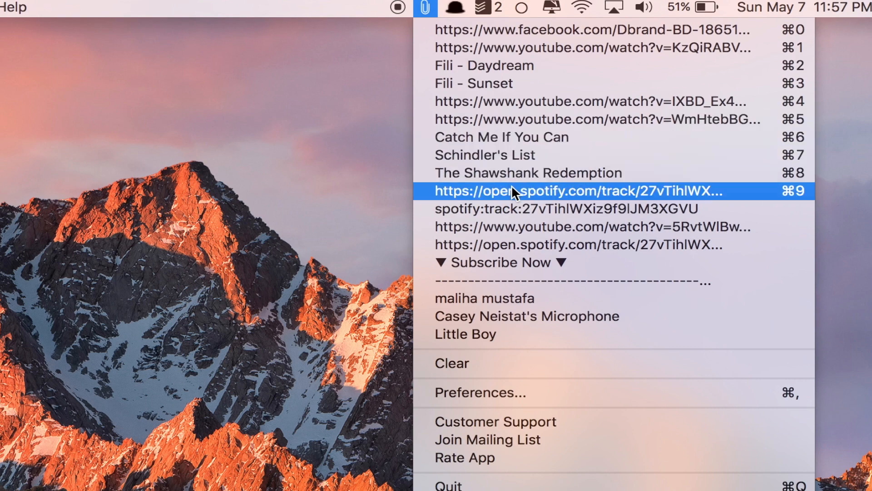
mouse_move(563, 271)
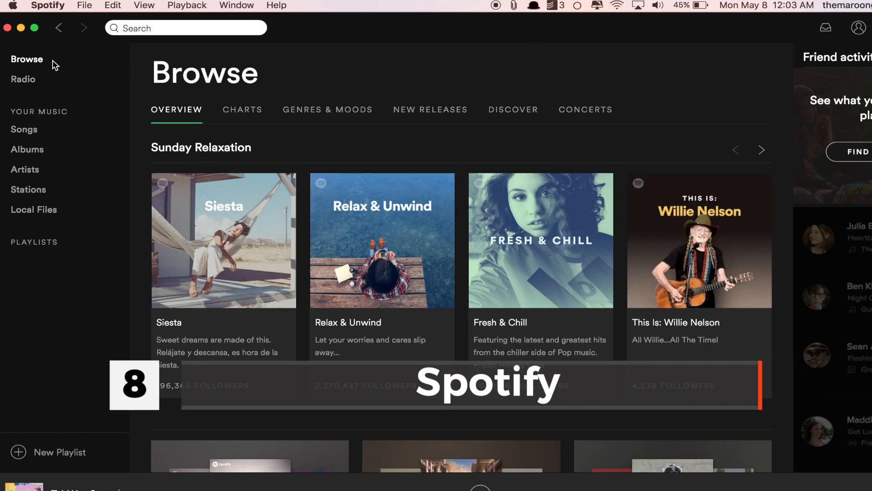
Browse Spotify's Charts listings, then switch to New Releases for new albums and singles.
left_click(242, 110)
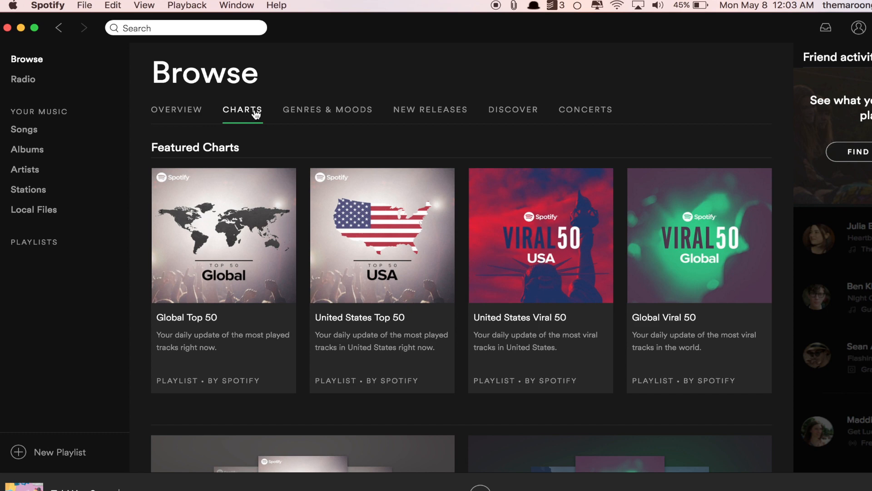
scroll("down", 3)
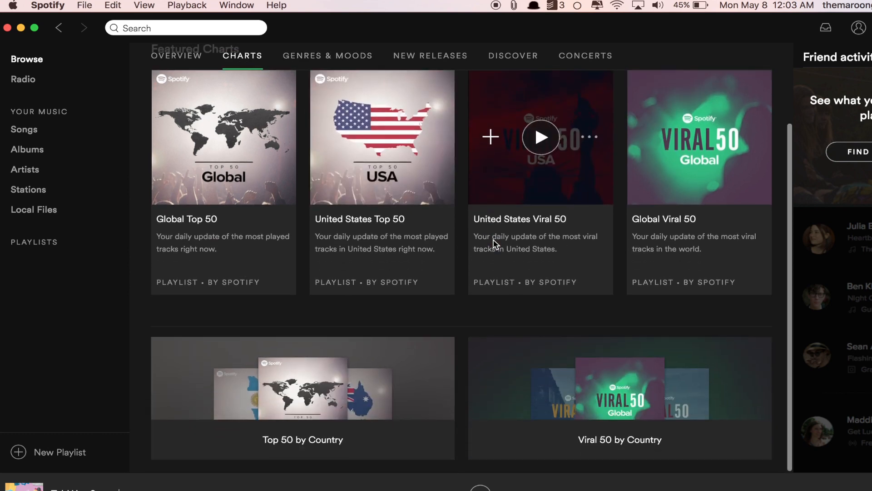
scroll("up", 3)
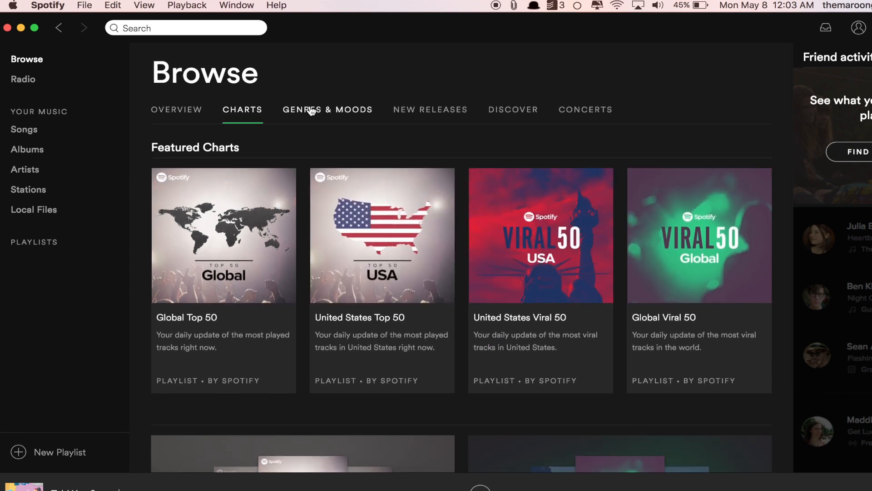
left_click(430, 109)
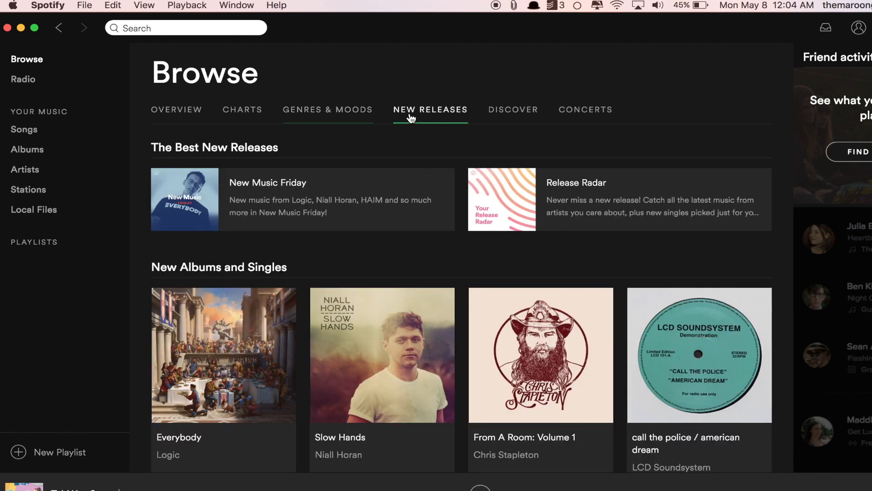
mouse_move(518, 118)
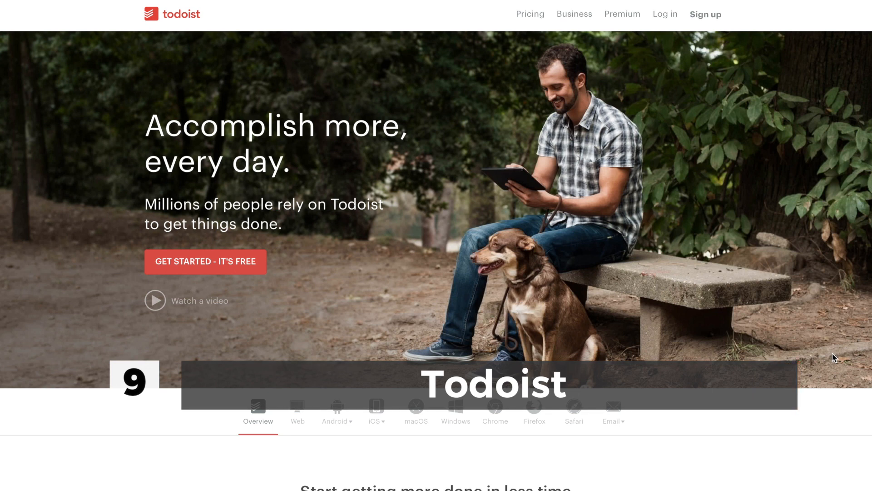
Scroll down through the Todoist website's feature overview.
scroll("down", 3)
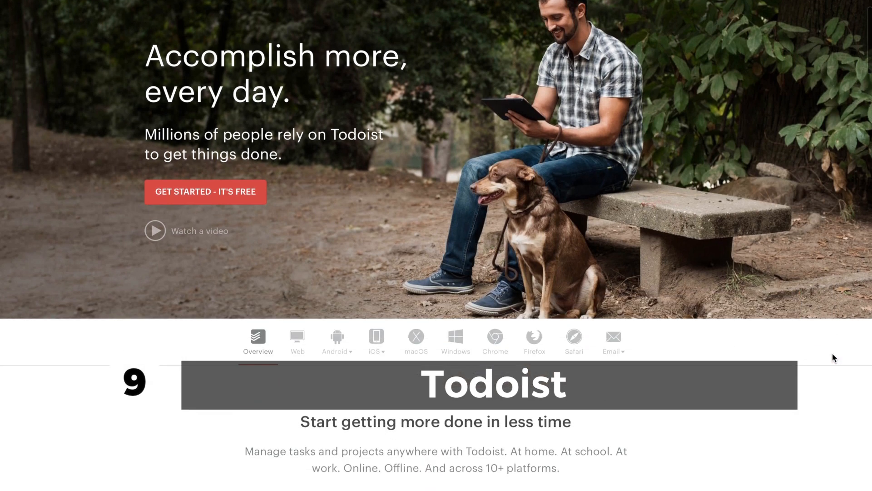
scroll("down", 3)
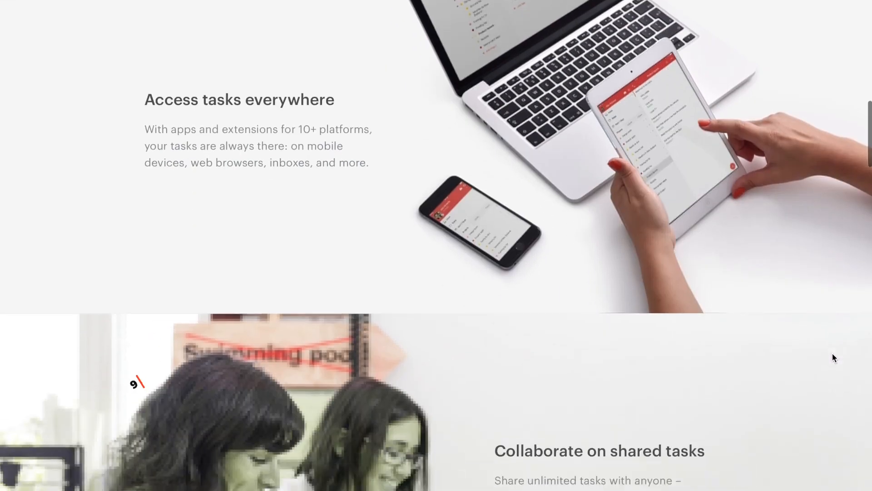
scroll("down", 3)
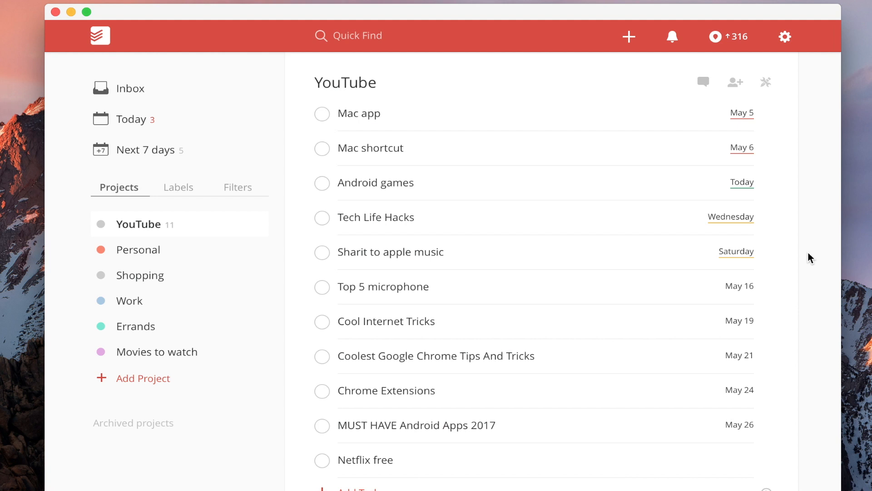
Quick-add a task 'Next video' scheduled for monday in the YouTube project.
left_click(629, 36)
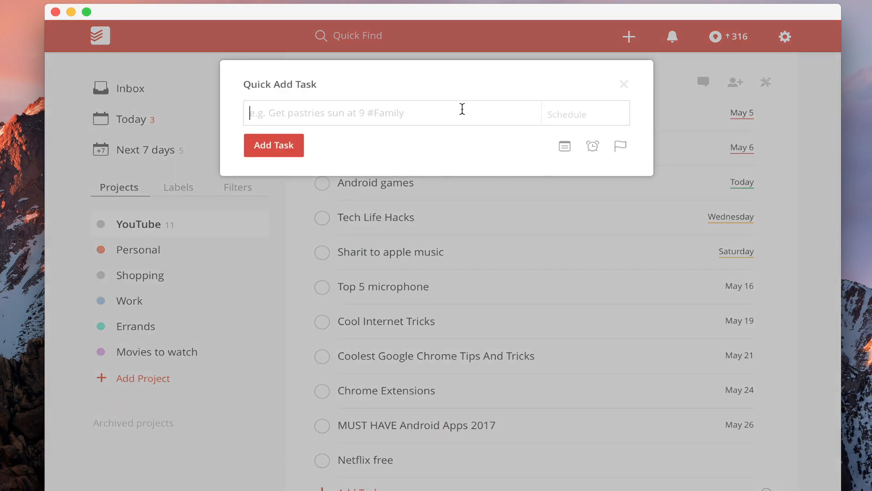
type("Next video")
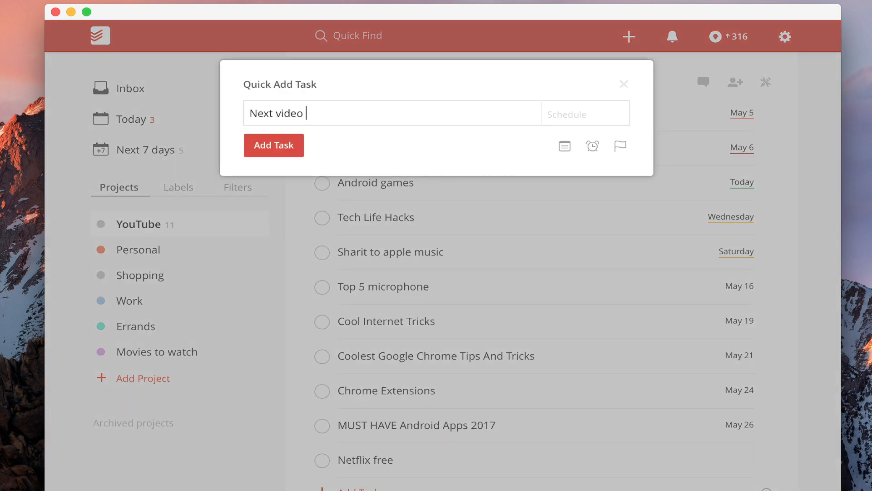
type("monday")
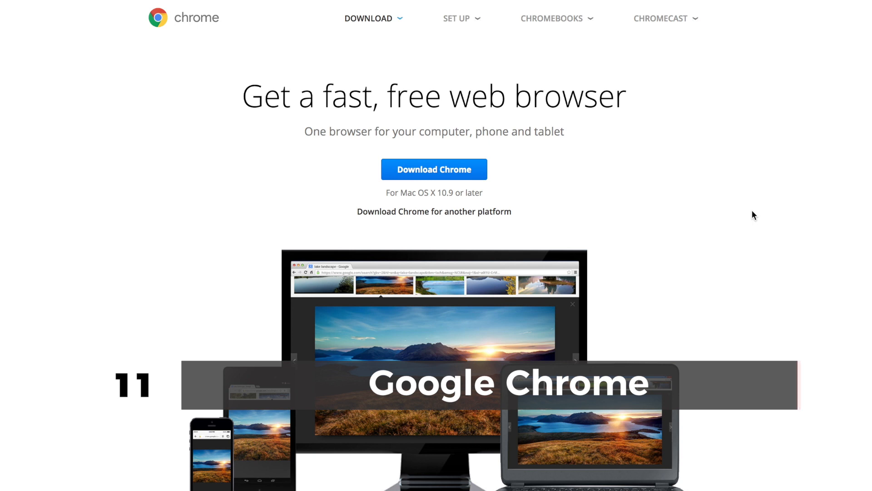
scroll("down", 3)
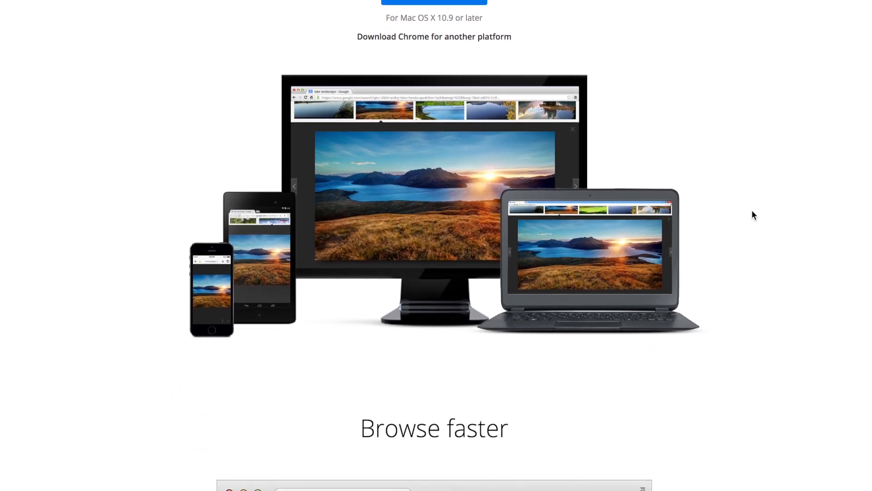
scroll("down", 3)
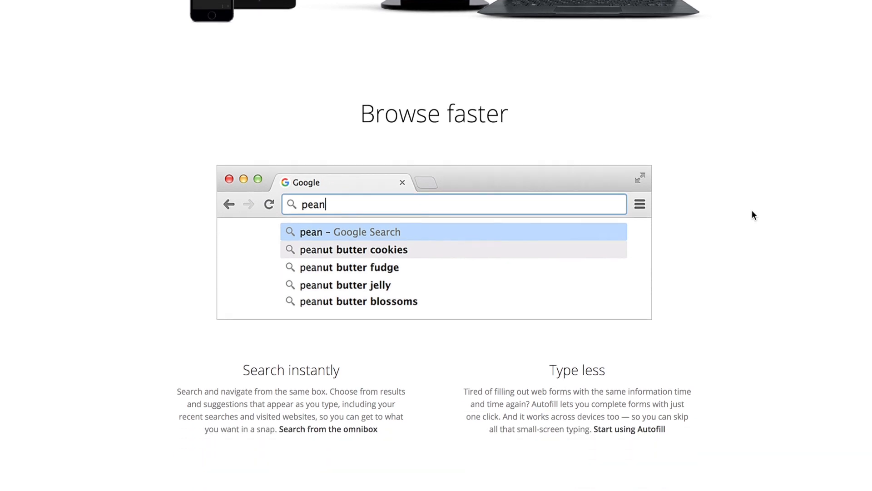
scroll("down", 3)
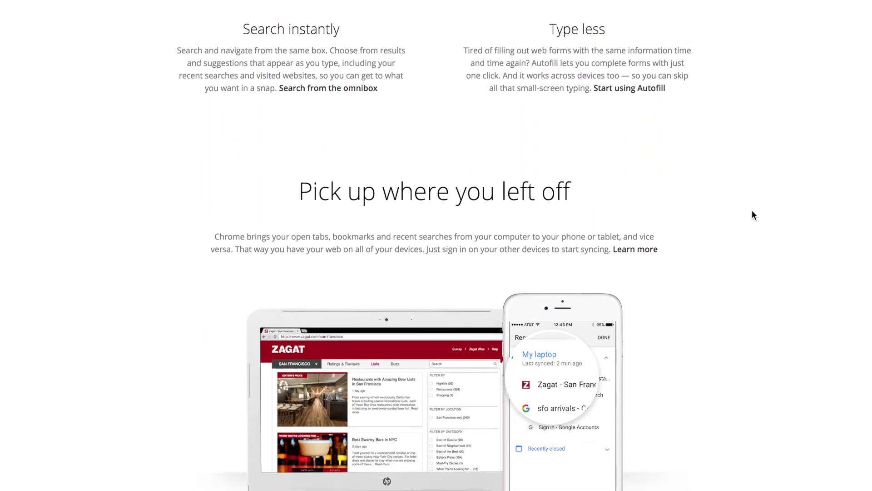
scroll("down", 3)
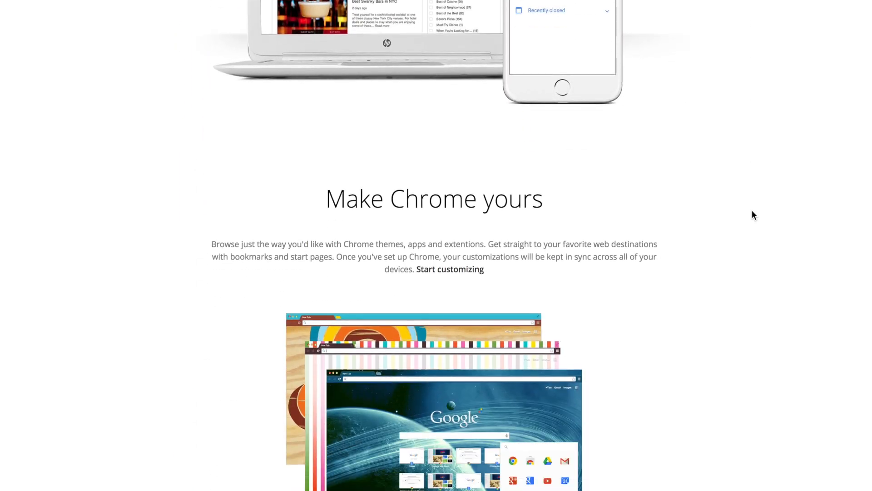
scroll("down", 3)
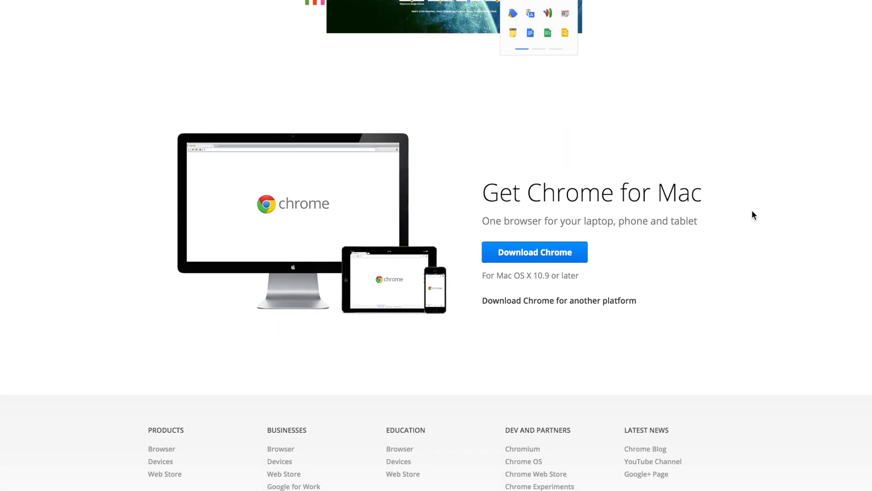
scroll("up", 3)
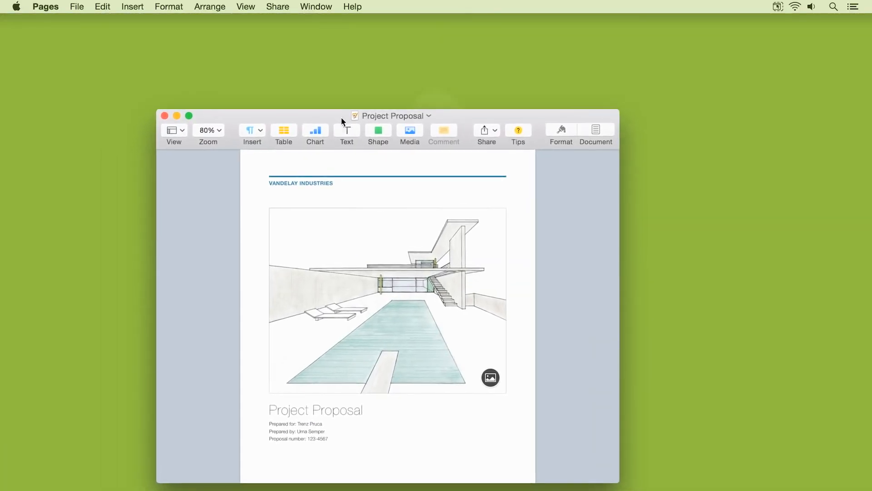
left_click_drag(342, 121, 799, 109)
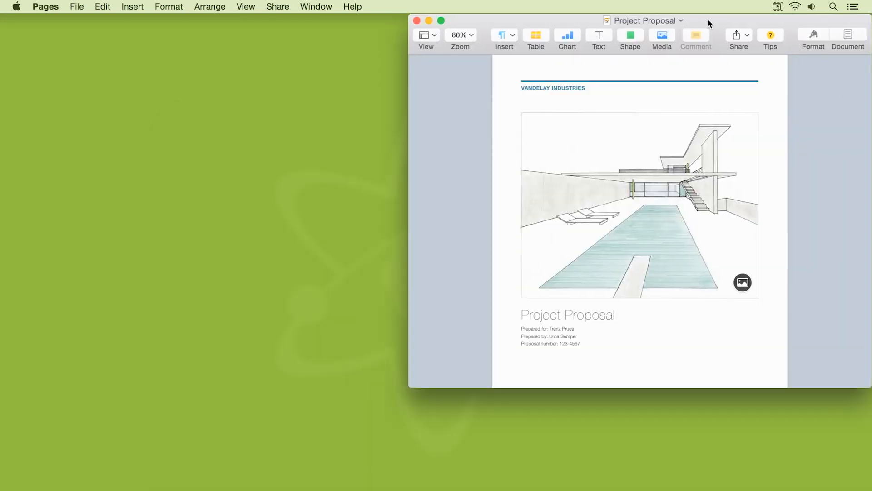
left_click_drag(645, 21, 436, 62)
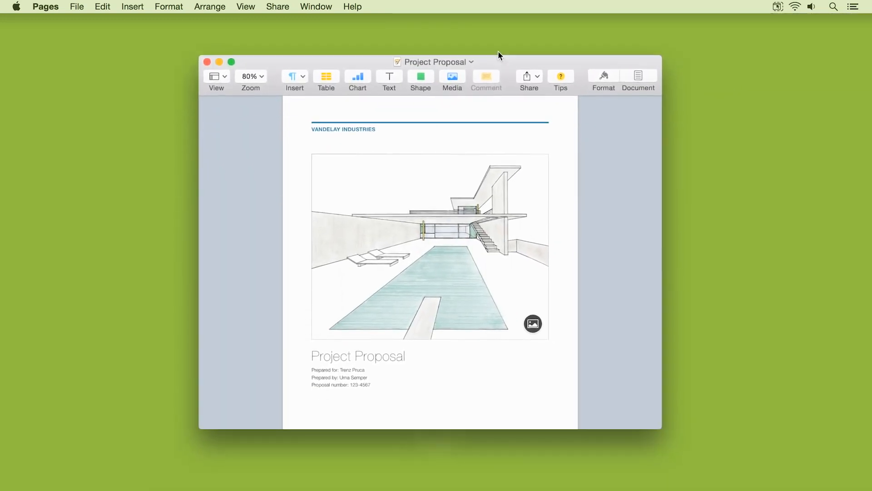
left_click(231, 62)
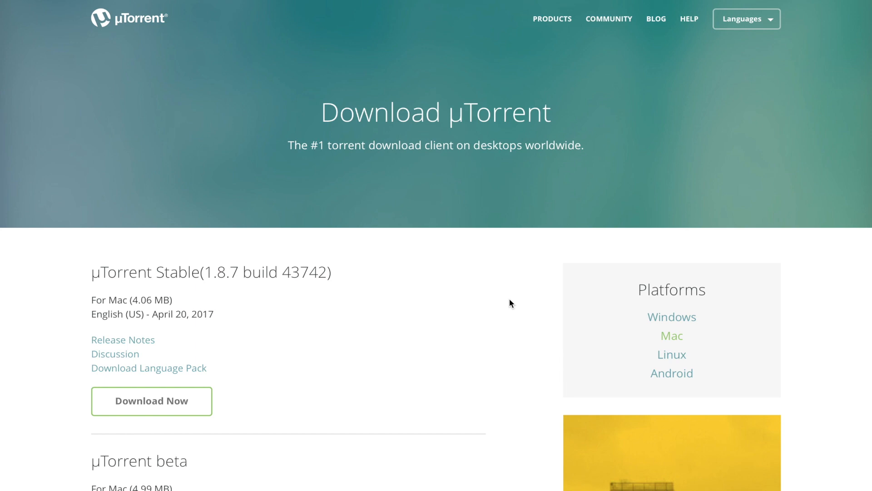
mouse_move(830, 267)
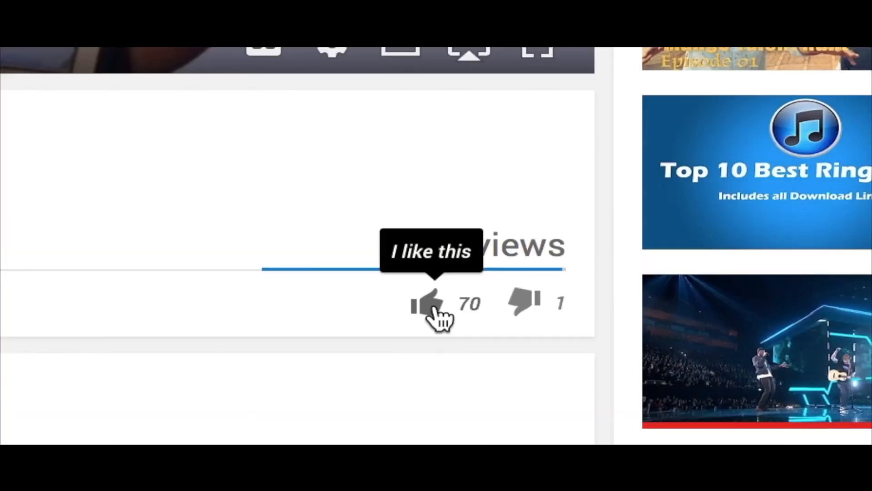
Like the video, raising its count from 70 to 71.
left_click(429, 303)
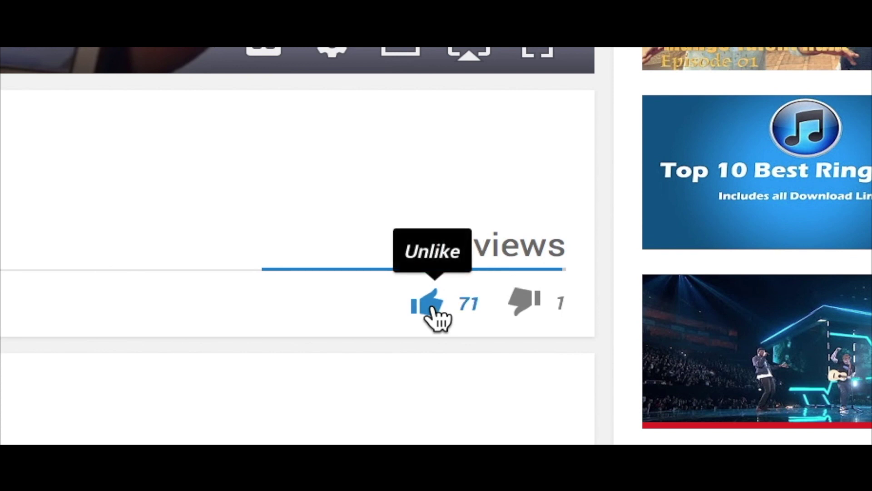